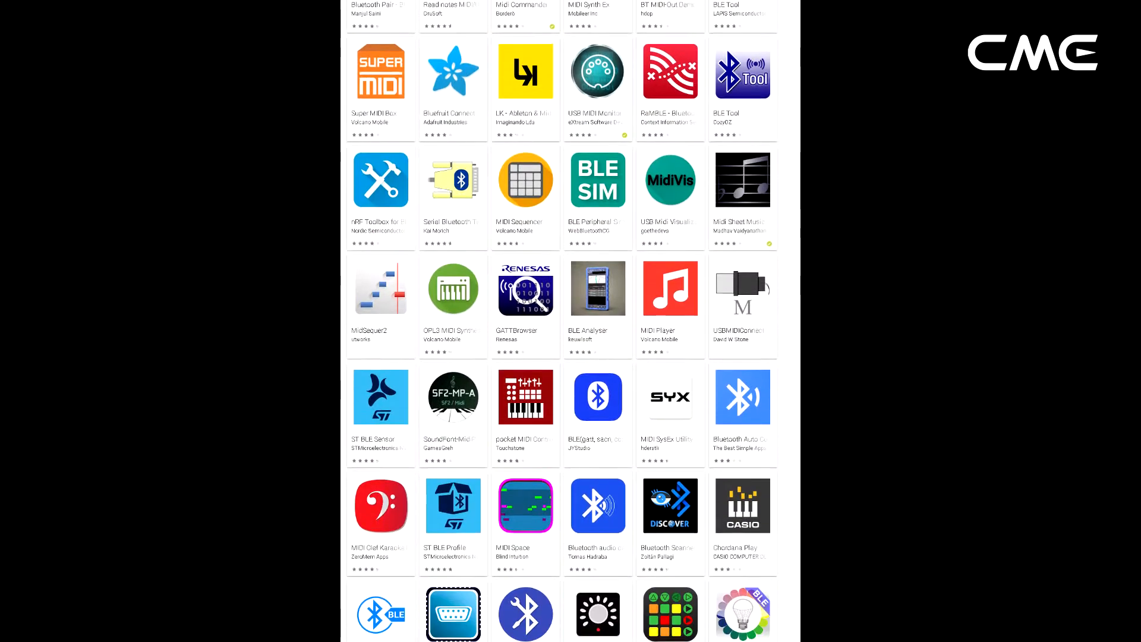
Run a Bluetooth scan so WIDI Jack appears in the MIDI Device Scan results
scroll("down", 3)
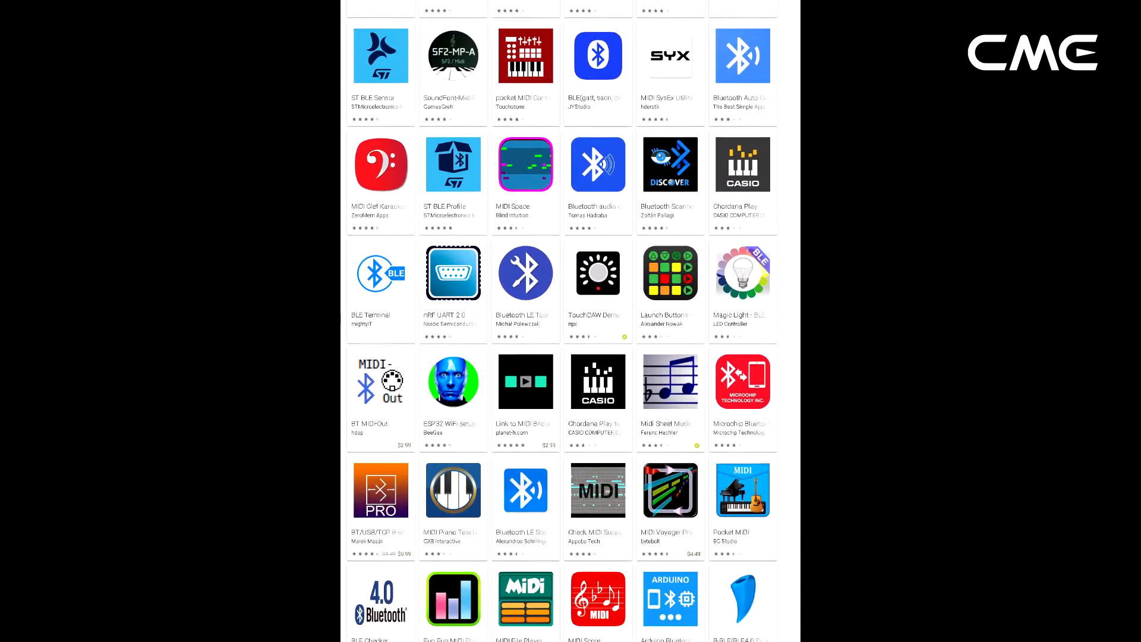
scroll("down", 3)
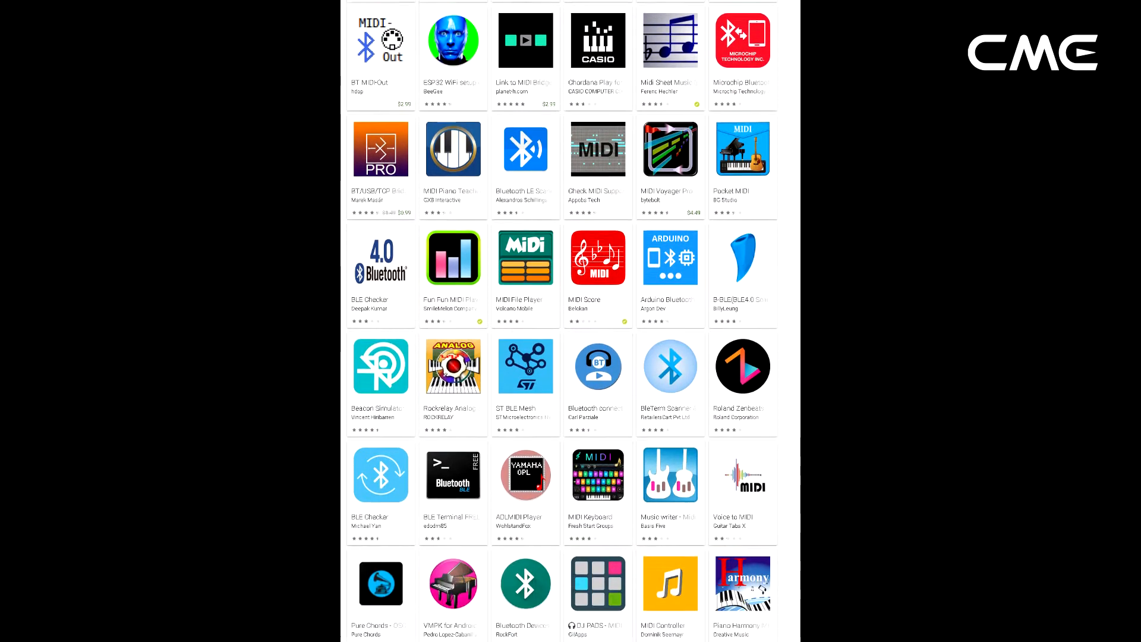
scroll("down", 3)
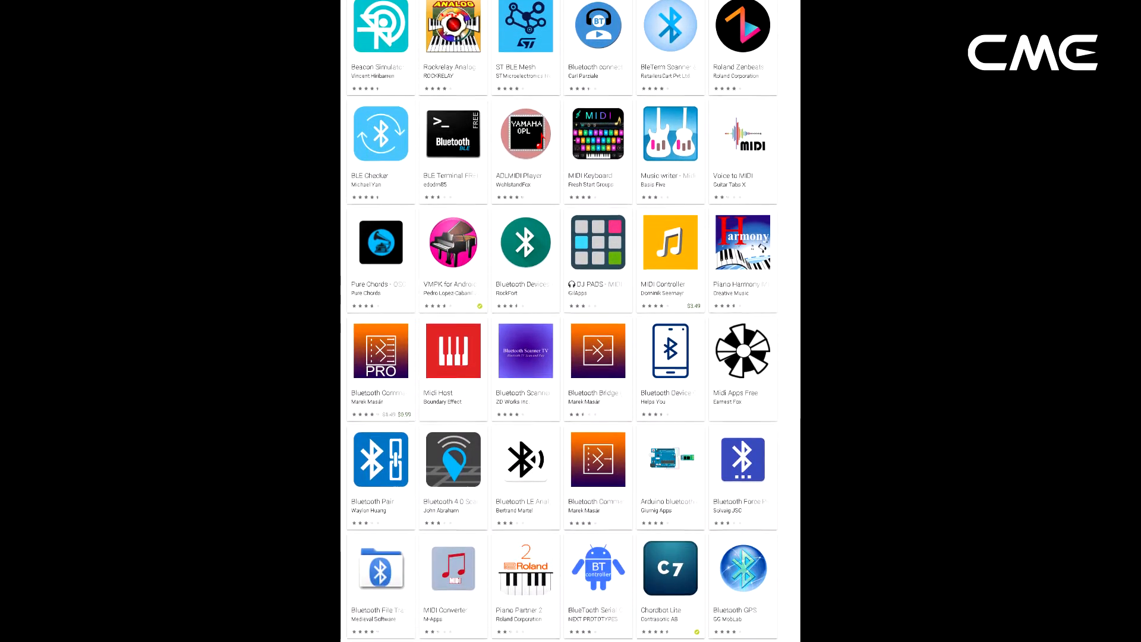
scroll("down", 3)
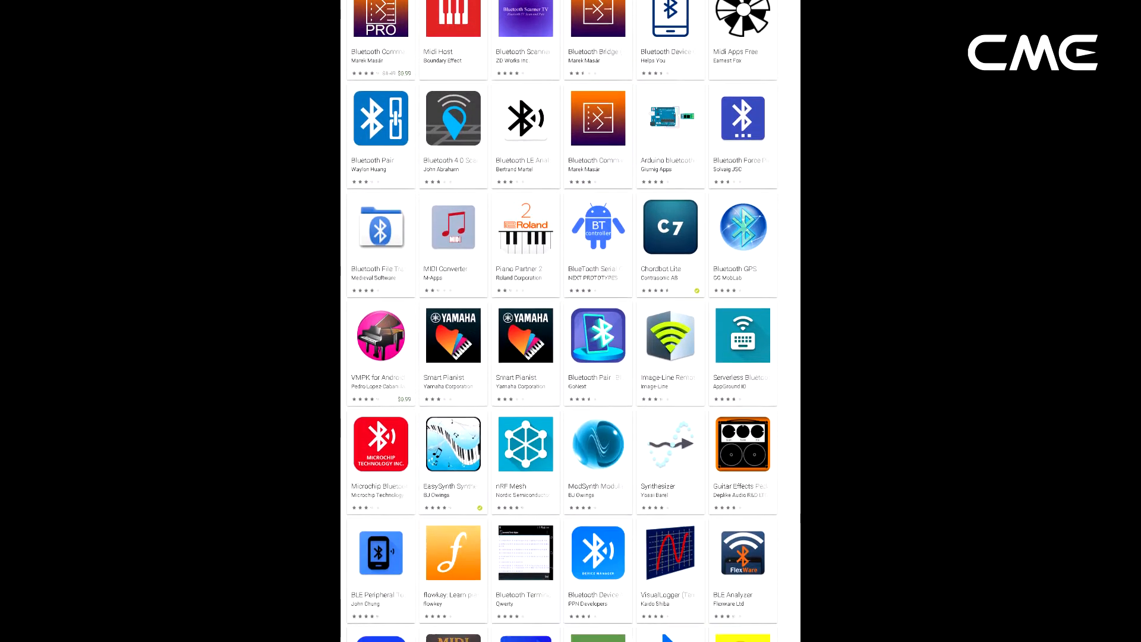
scroll("down", 3)
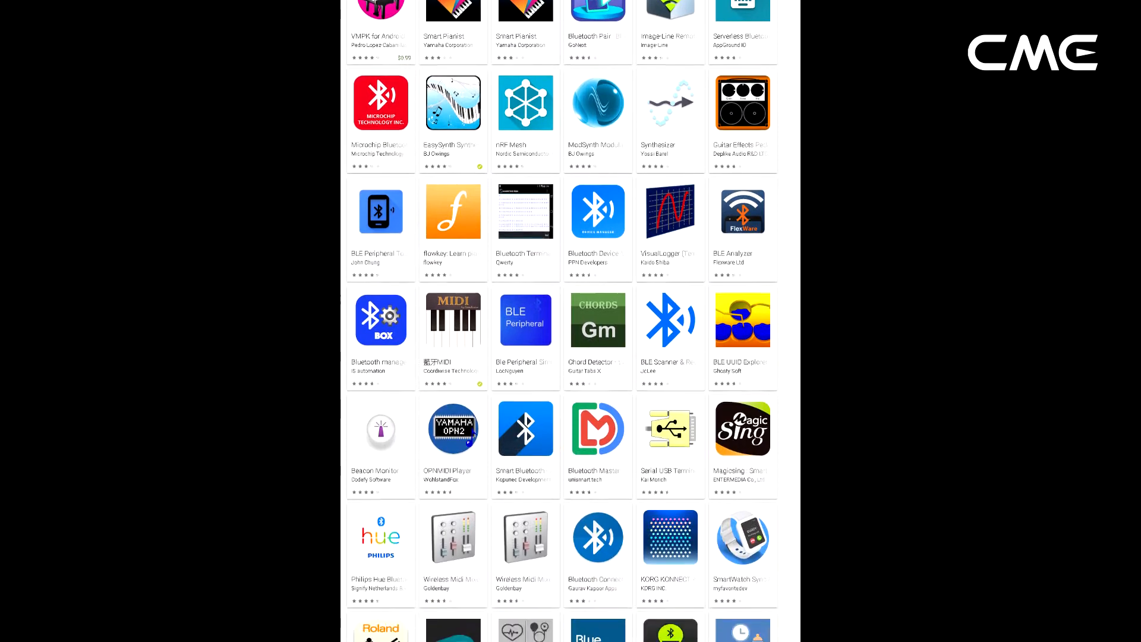
scroll("down", 3)
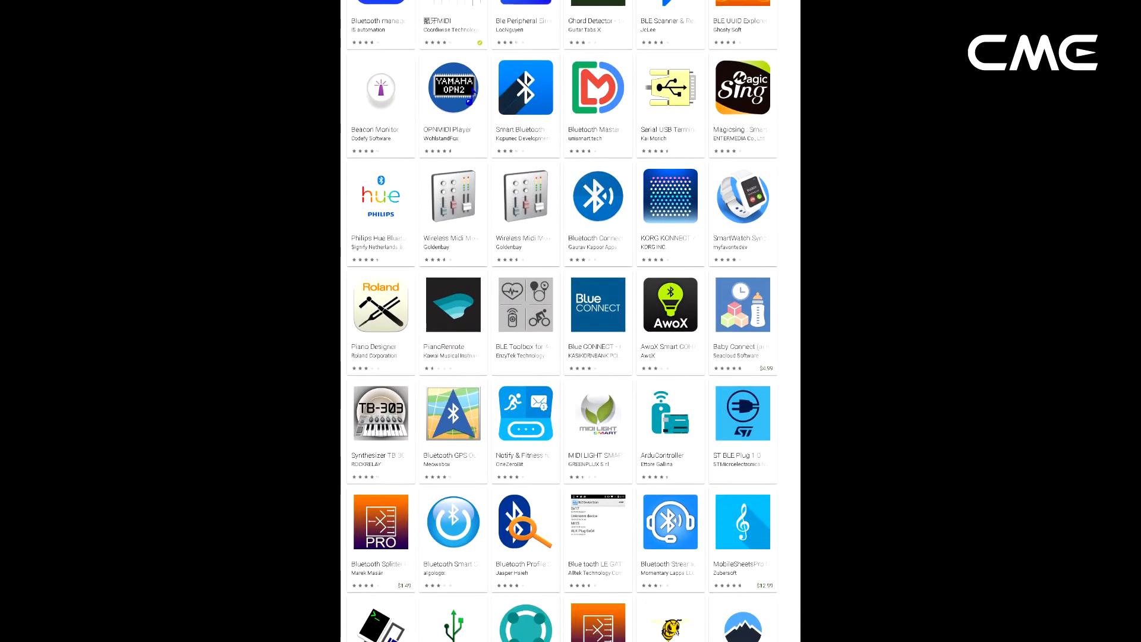
scroll("down", 3)
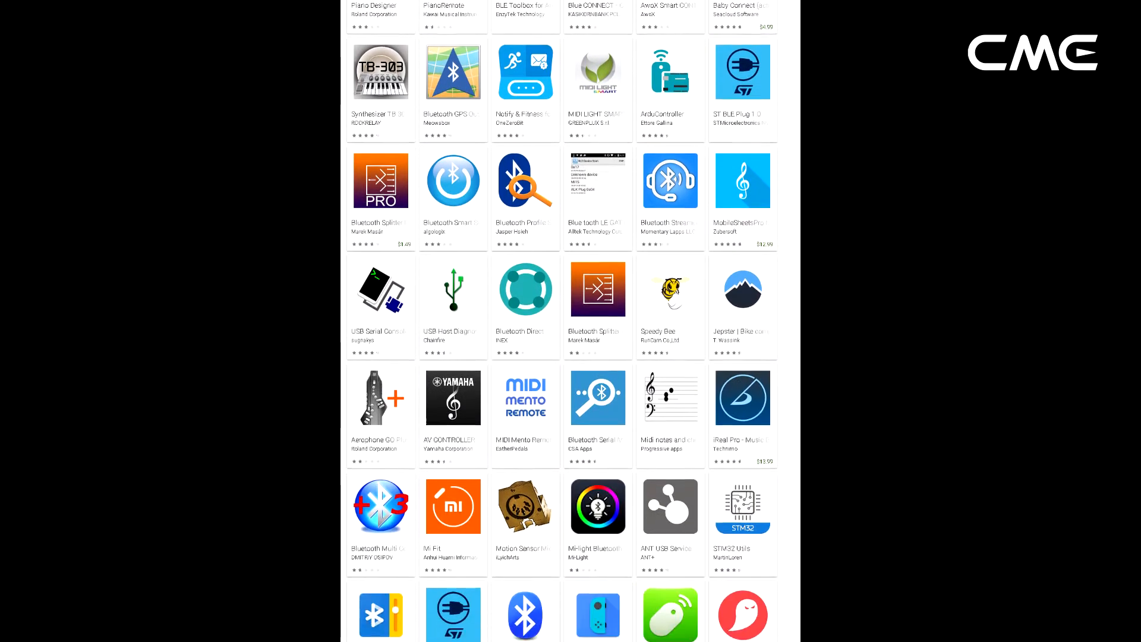
scroll("down", 3)
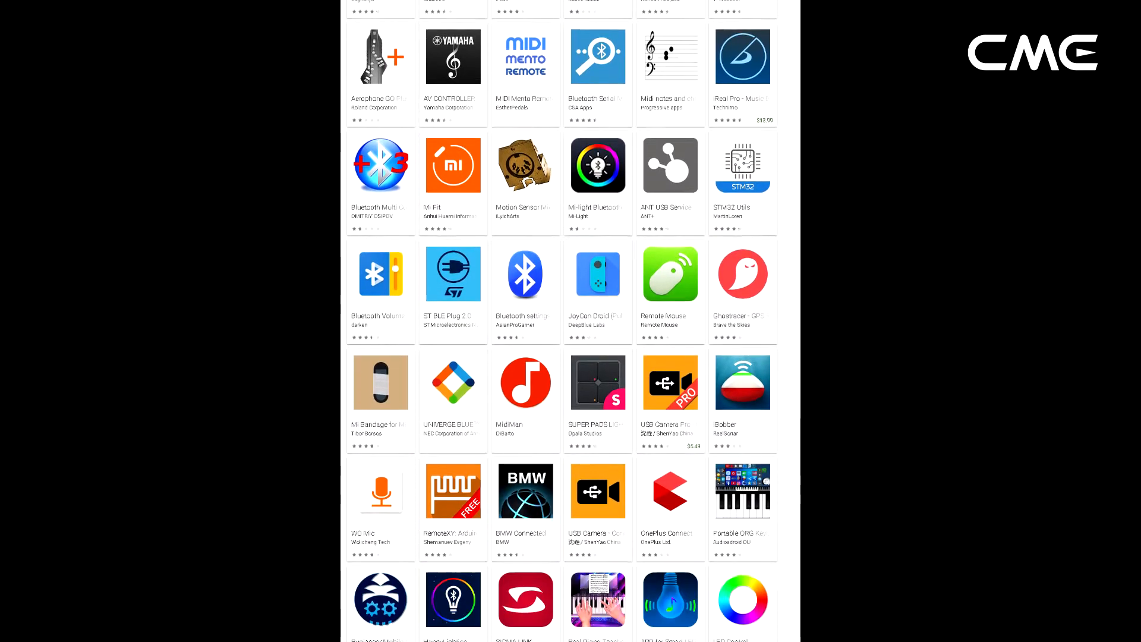
scroll("down", 3)
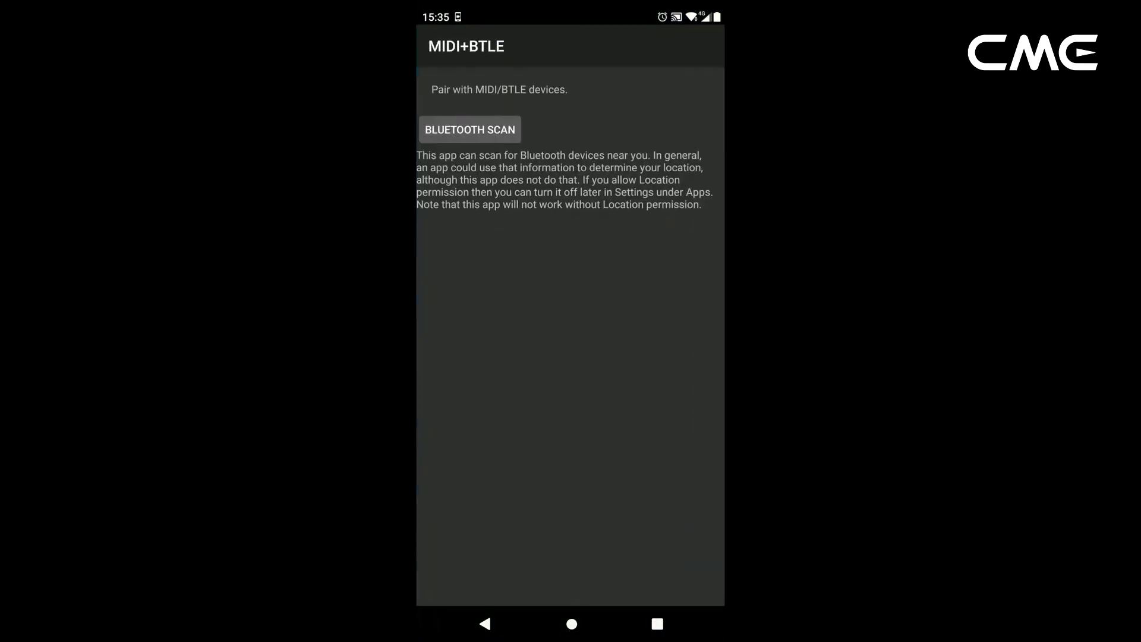
left_click(469, 130)
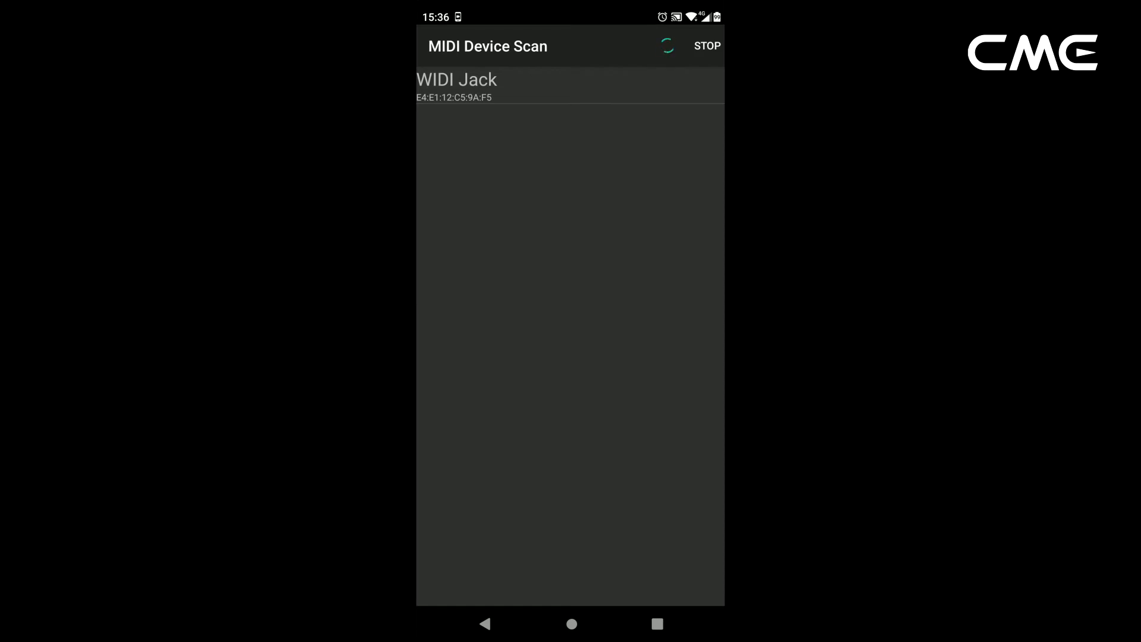
Select WIDI Jack from the scan results and accept its PAIR & CONNECT request
left_click(456, 86)
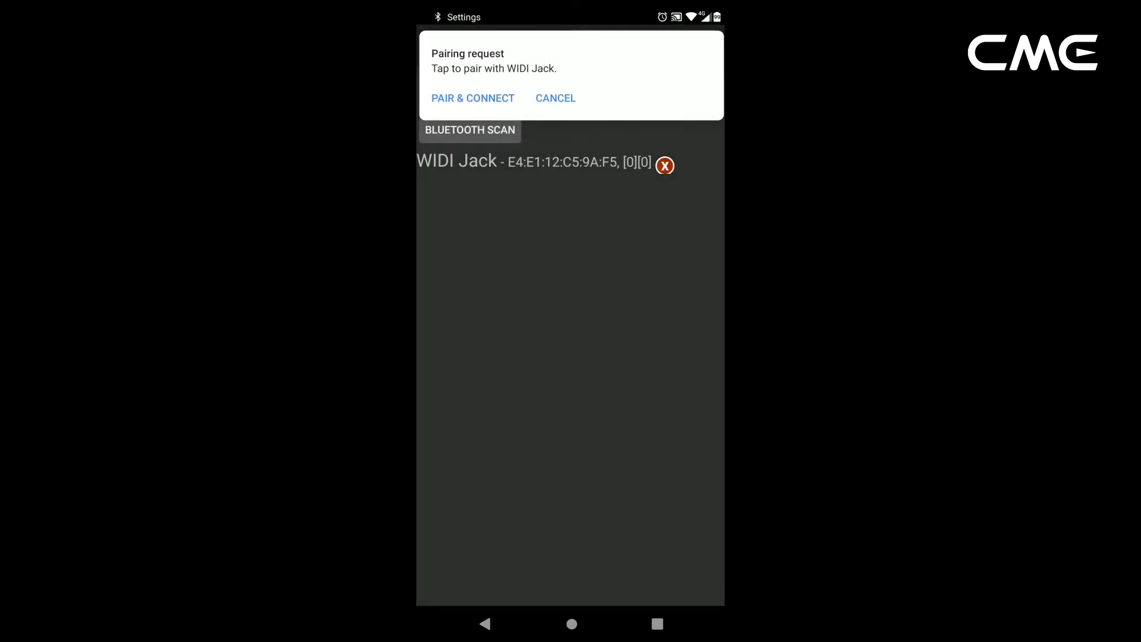
left_click(472, 97)
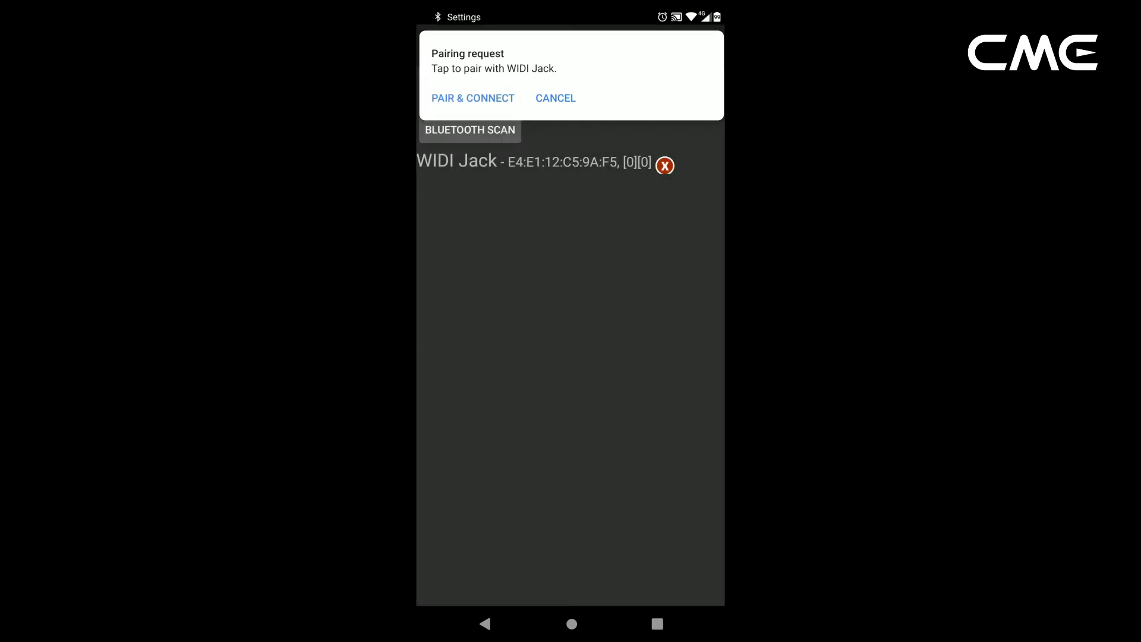
left_click(472, 97)
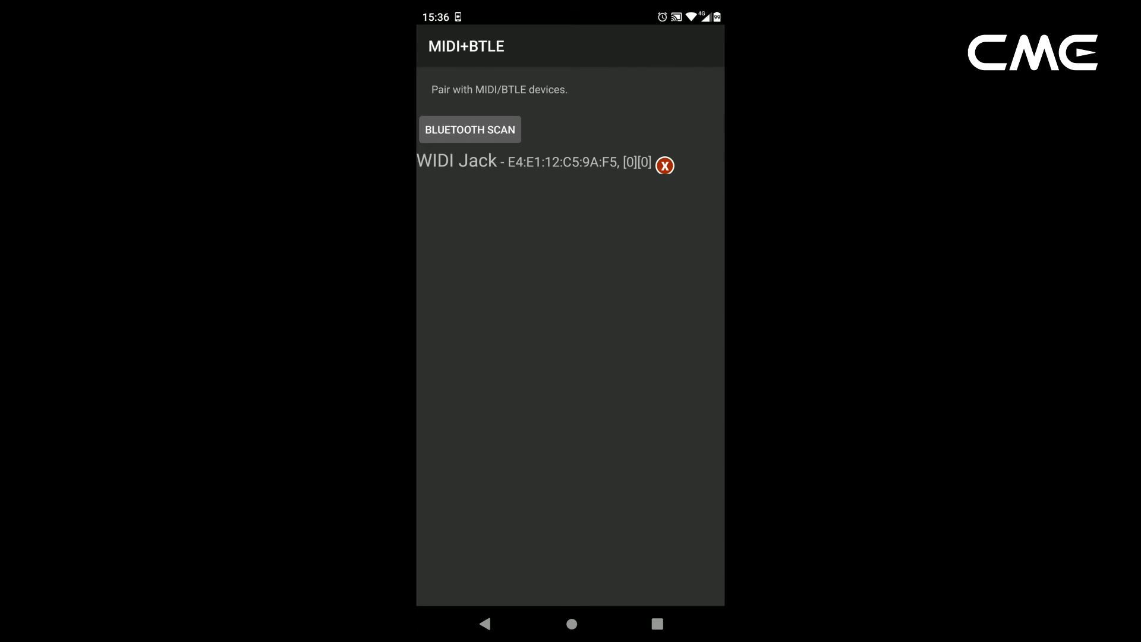
Return to the home screen and launch the MIDI Keyboard piano app
left_click(572, 624)
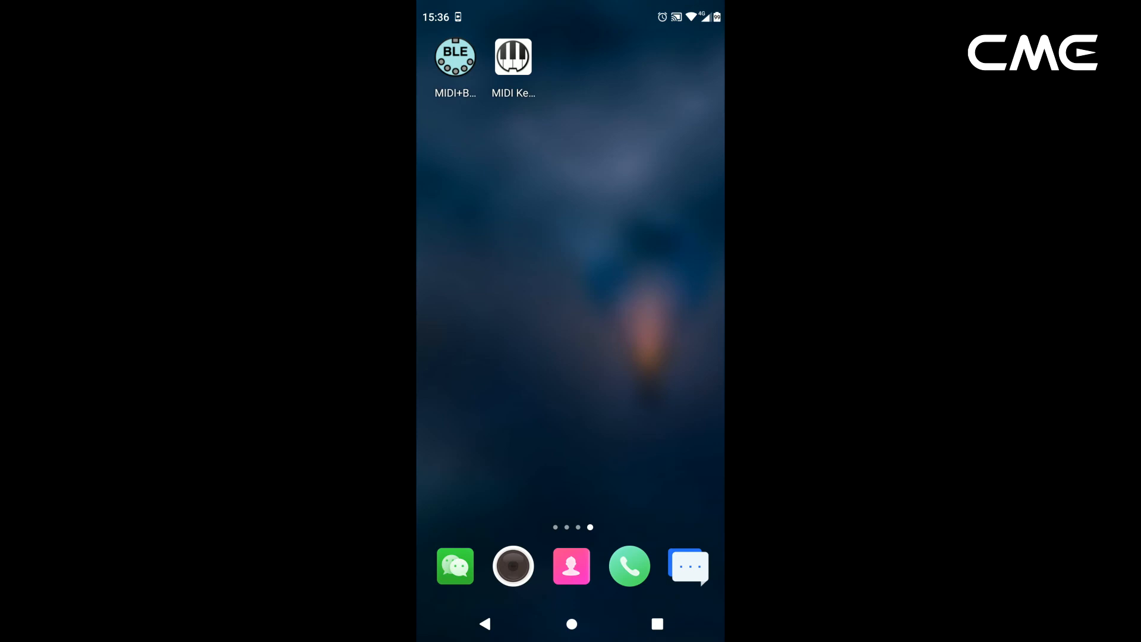
left_click(514, 58)
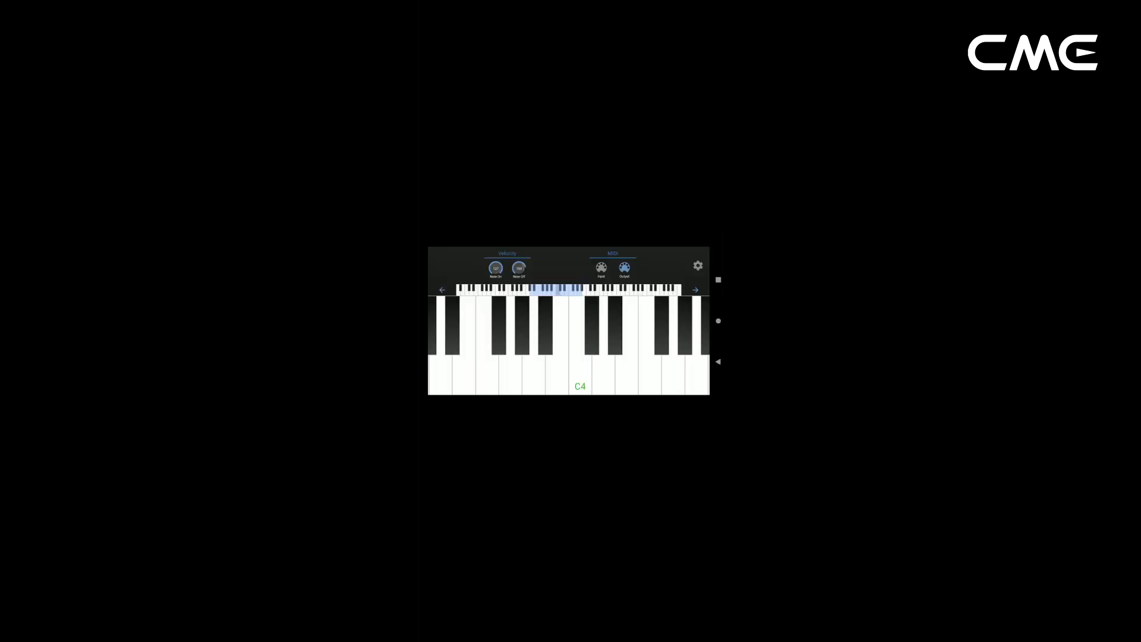